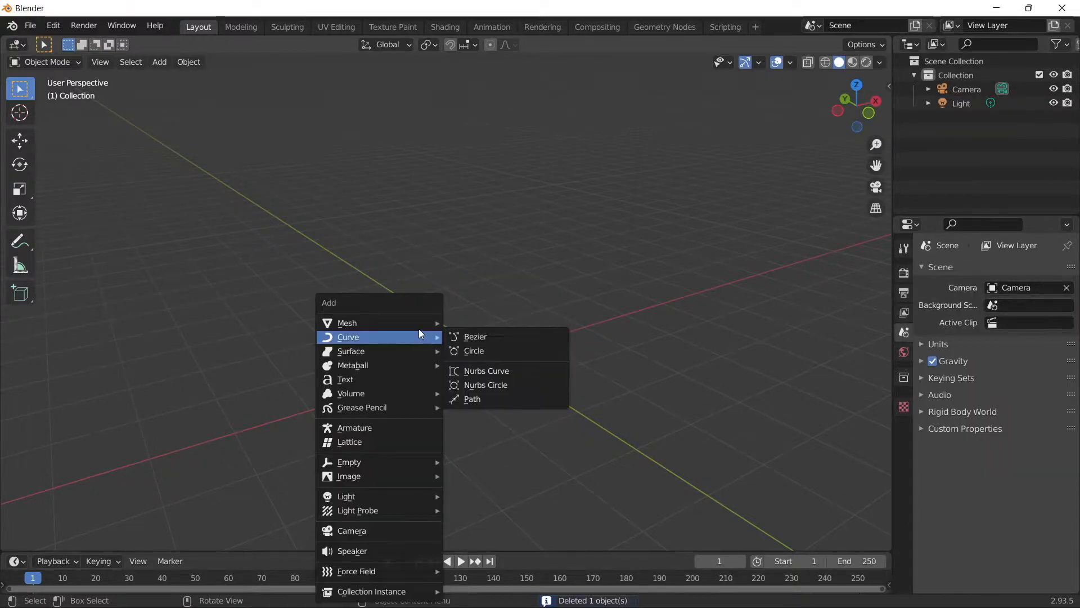
{"action": "mouse_move", "coordinate": [347, 323]}
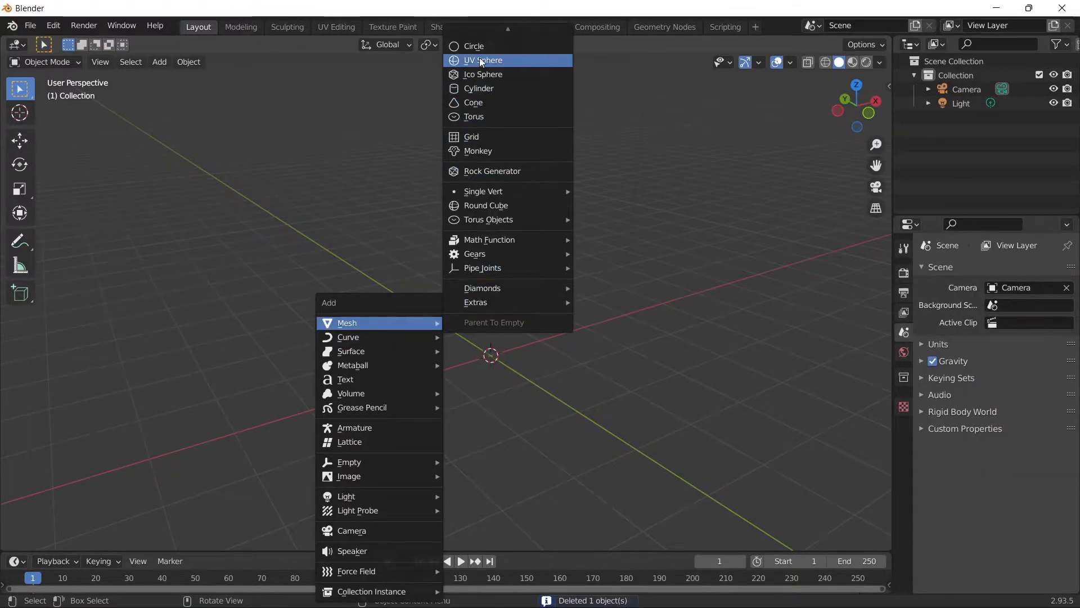
Step: Add a UV sphere at the centre and apply a level-4 Subdivision Surface modifier
{"action": "left_click", "coordinate": [481, 60]}
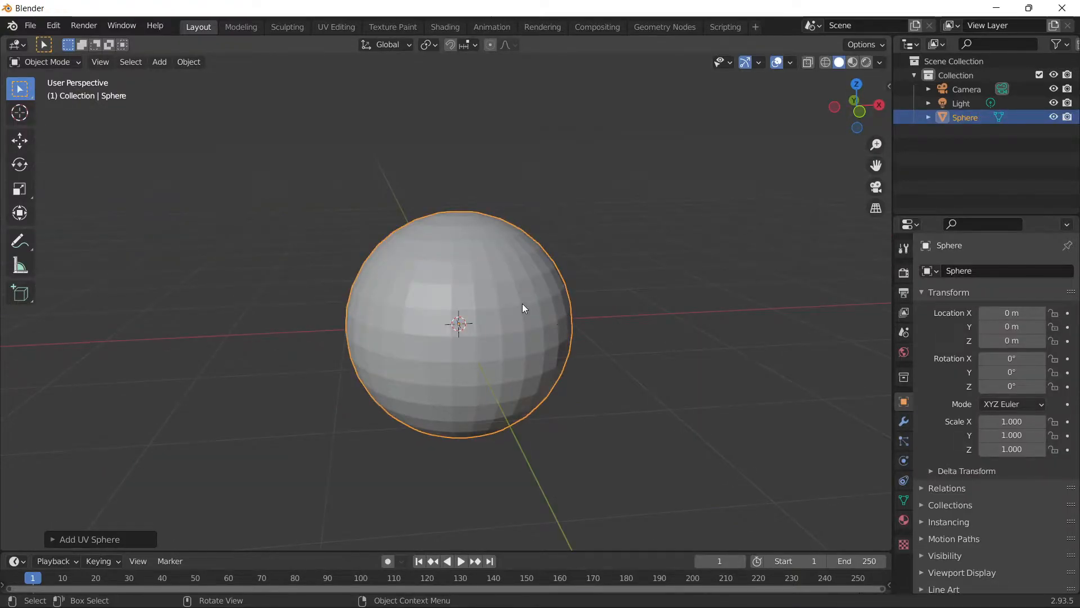
{"action": "left_click", "coordinate": [903, 421]}
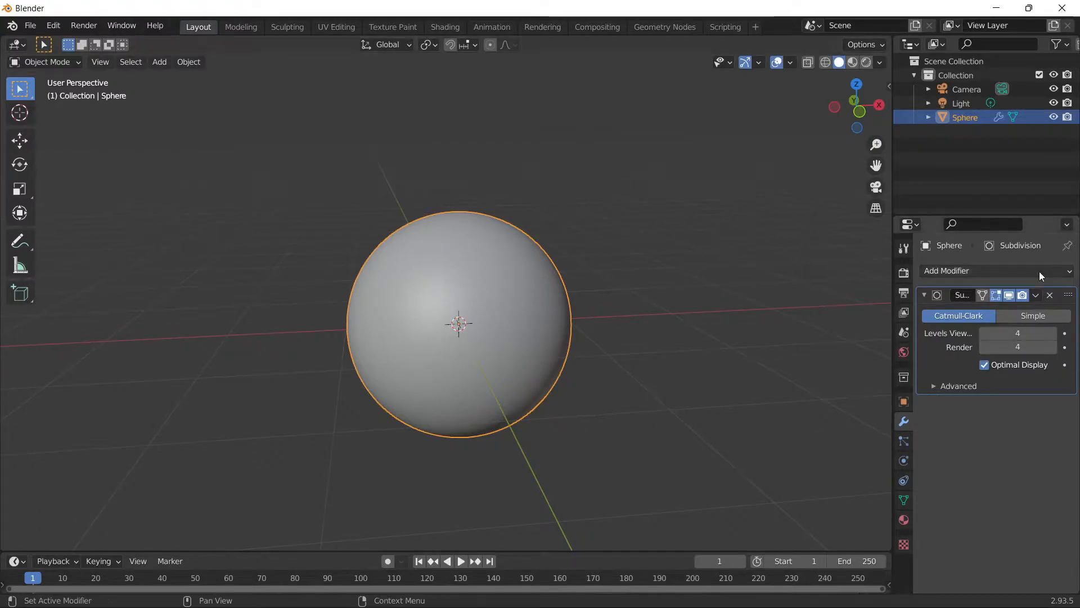
{"action": "left_click", "coordinate": [1050, 295]}
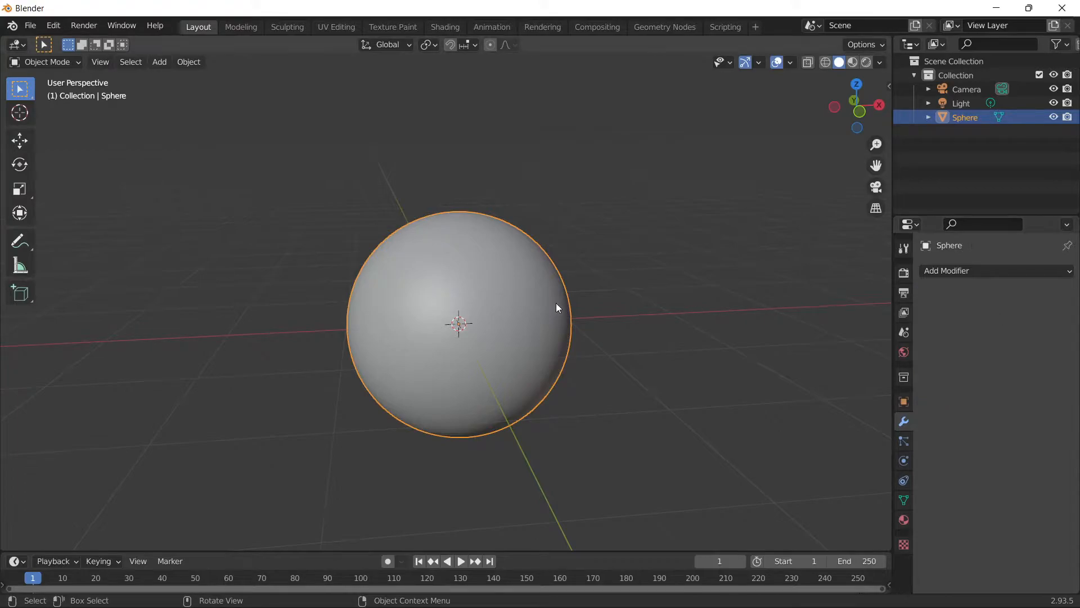
{"action": "right_click", "coordinate": [557, 307]}
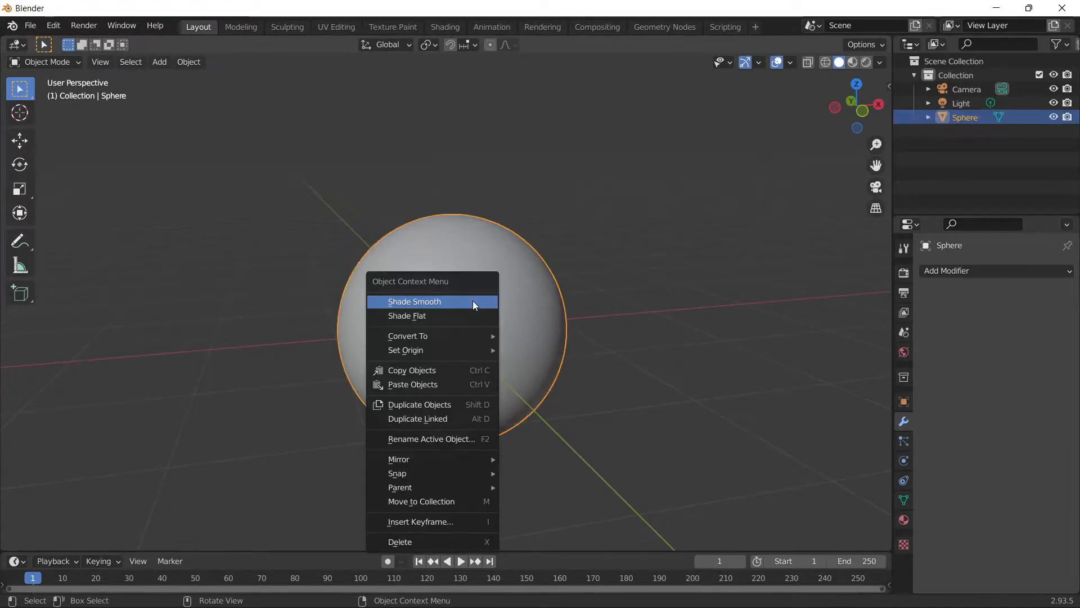
{"action": "mouse_move", "coordinate": [422, 303]}
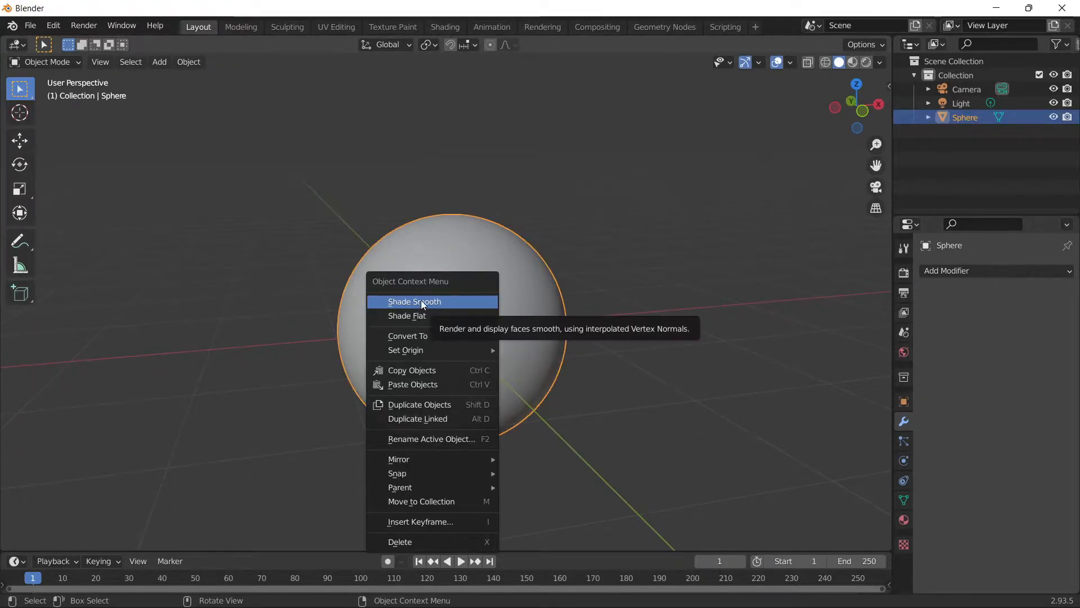
Step: Shade the sphere smooth and rearrange its material nodes in the Shading workspace
{"action": "left_click", "coordinate": [414, 302]}
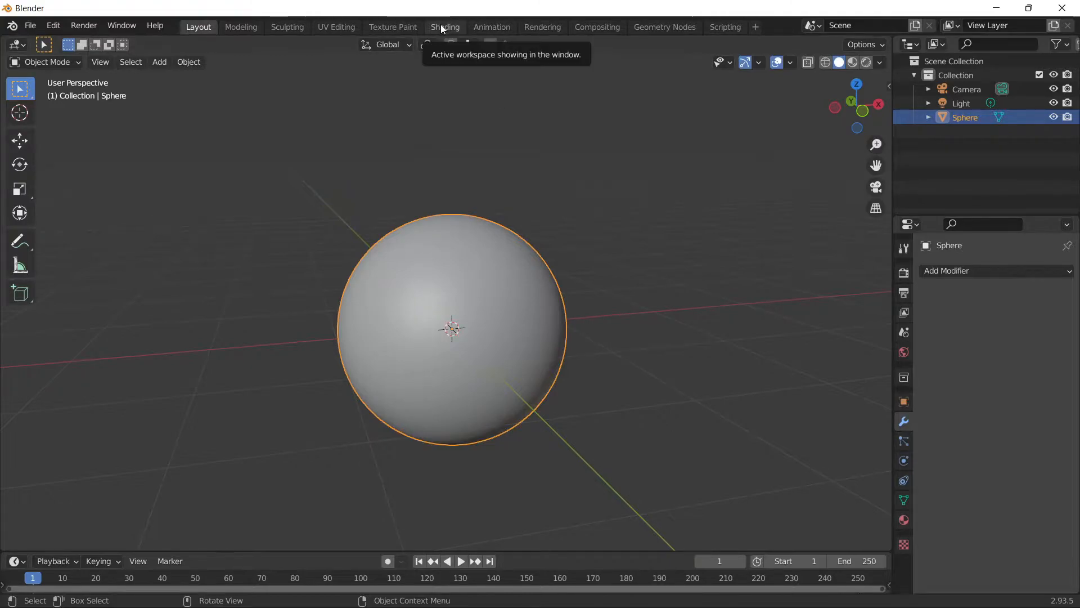
{"action": "left_click", "coordinate": [445, 27]}
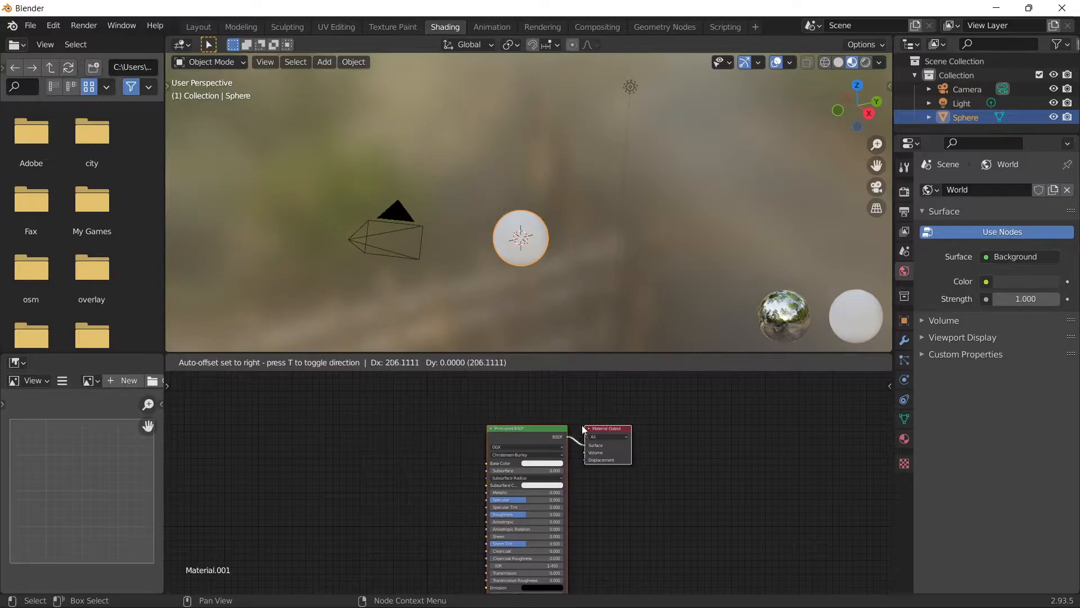
{"action": "left_click_drag", "start_coordinate": [606, 427], "coordinate": [885, 410]}
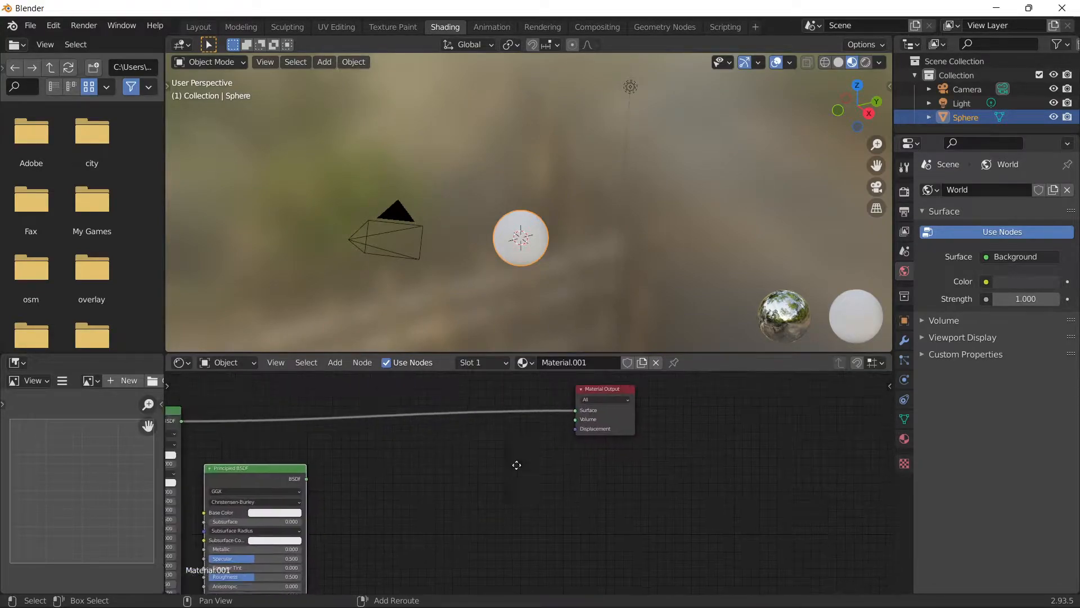
Step: Add an Image Texture node to the sphere's material and load an image file
{"action": "type", "text": "m"}
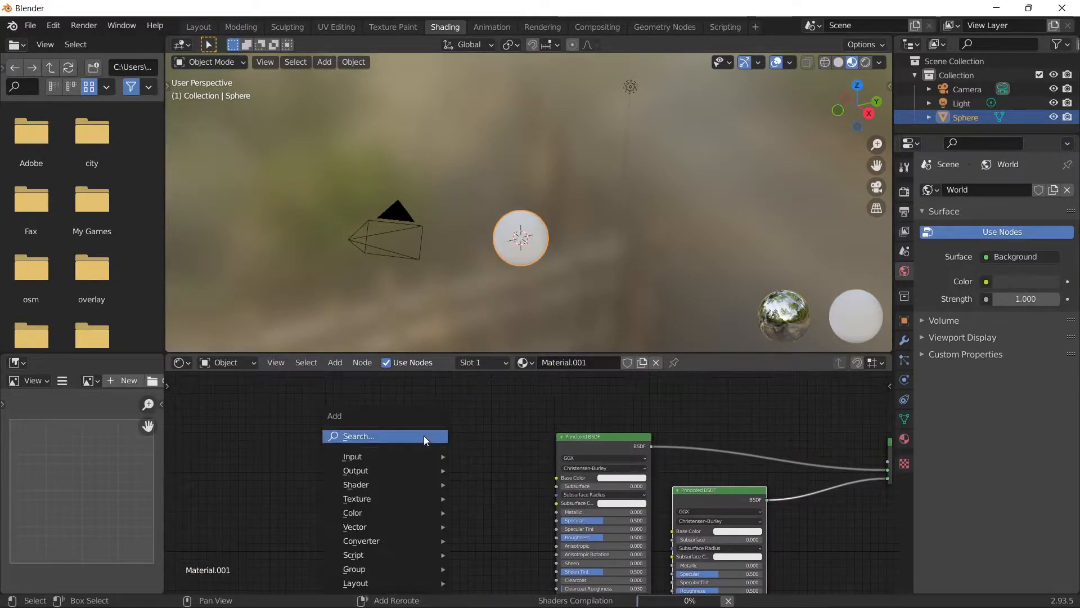
{"action": "type", "text": "image"}
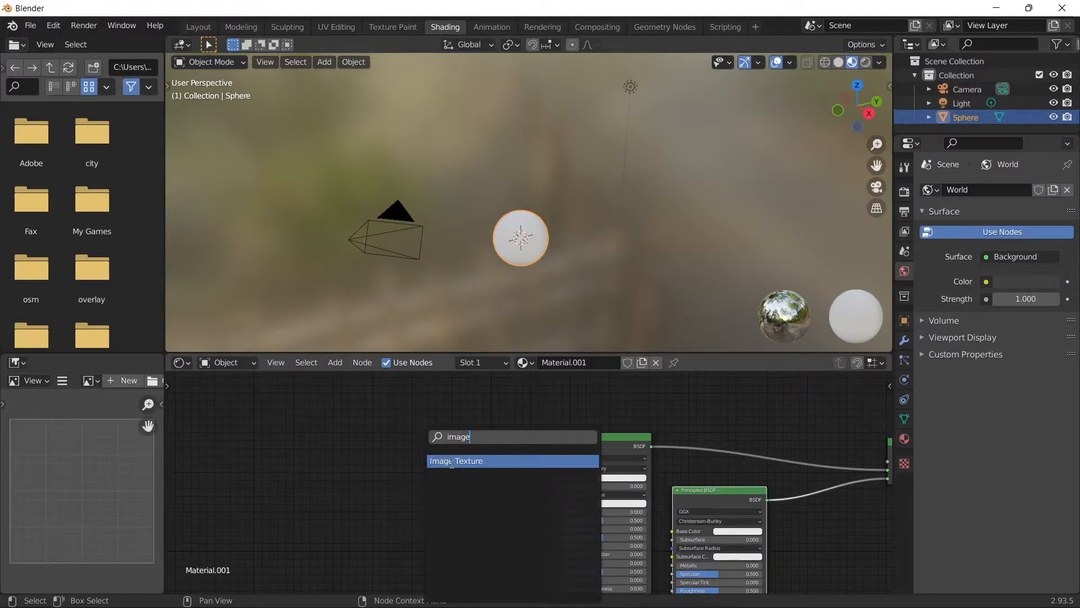
{"action": "left_click", "coordinate": [456, 460]}
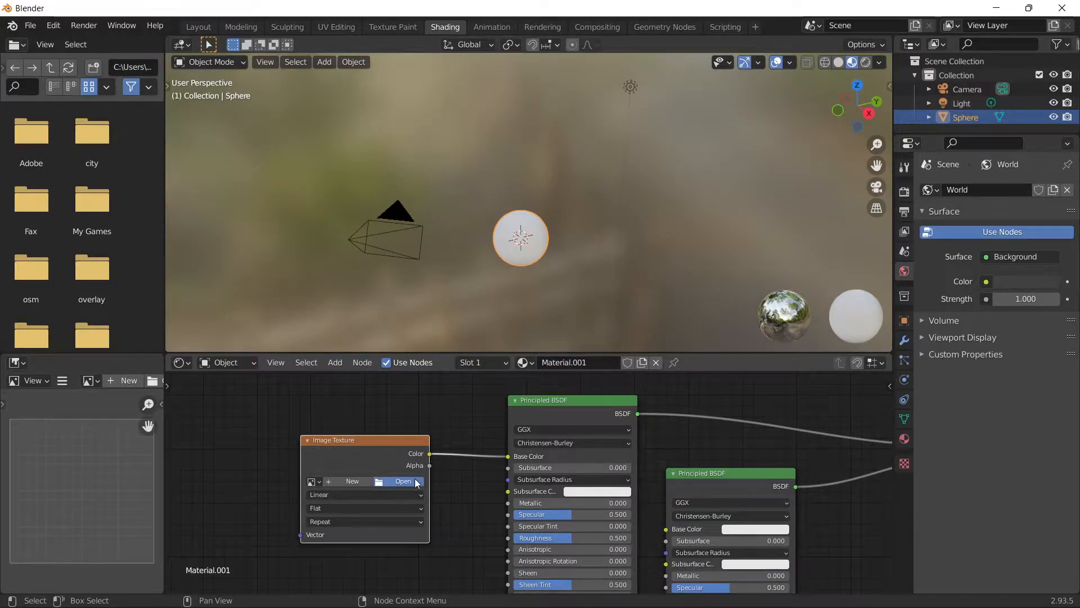
{"action": "left_click", "coordinate": [401, 481]}
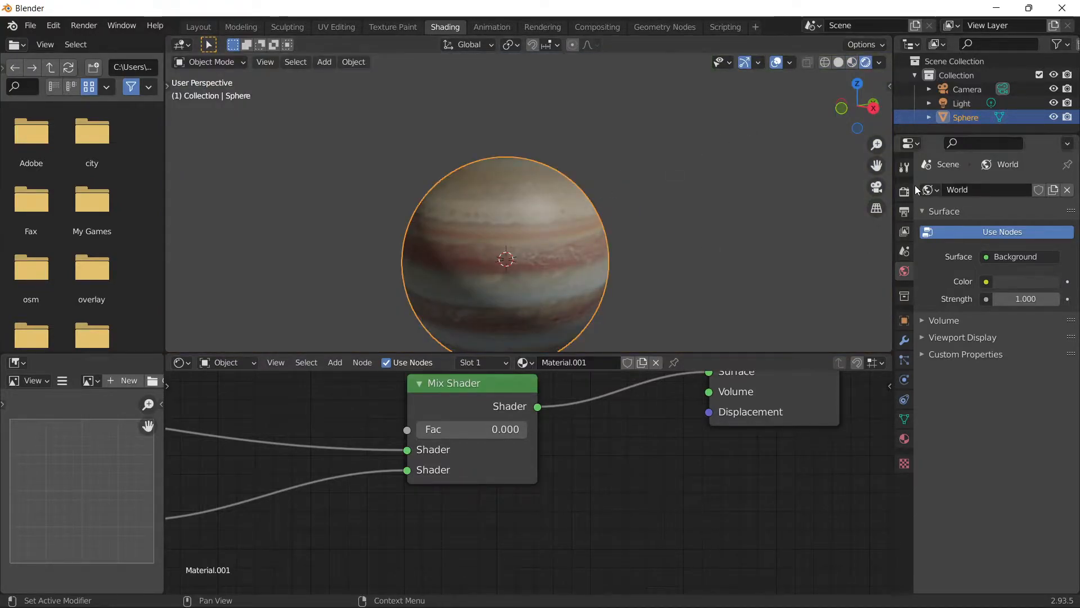
Step: Show Rendered shading, set a black world and replace the default light with a Sun lamp
{"action": "left_click", "coordinate": [904, 191]}
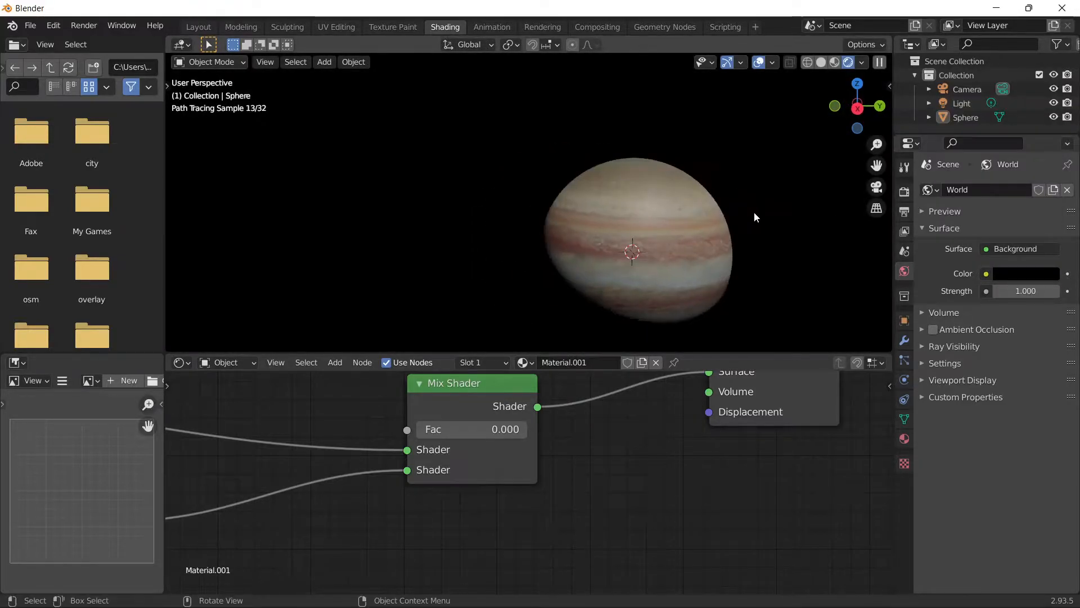
{"action": "left_click", "coordinate": [958, 103]}
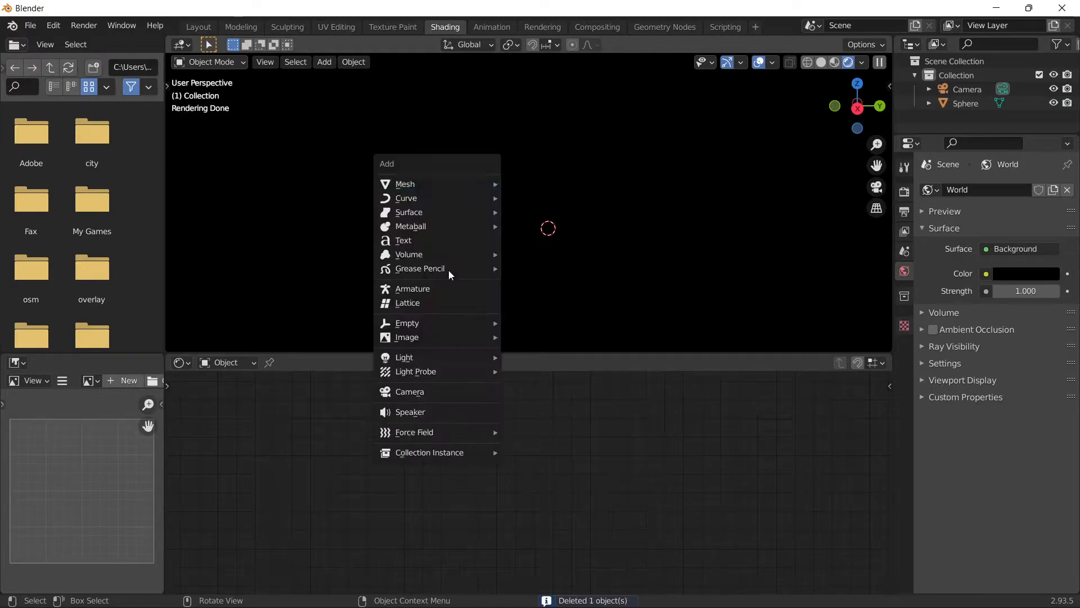
{"action": "left_click", "coordinate": [404, 357]}
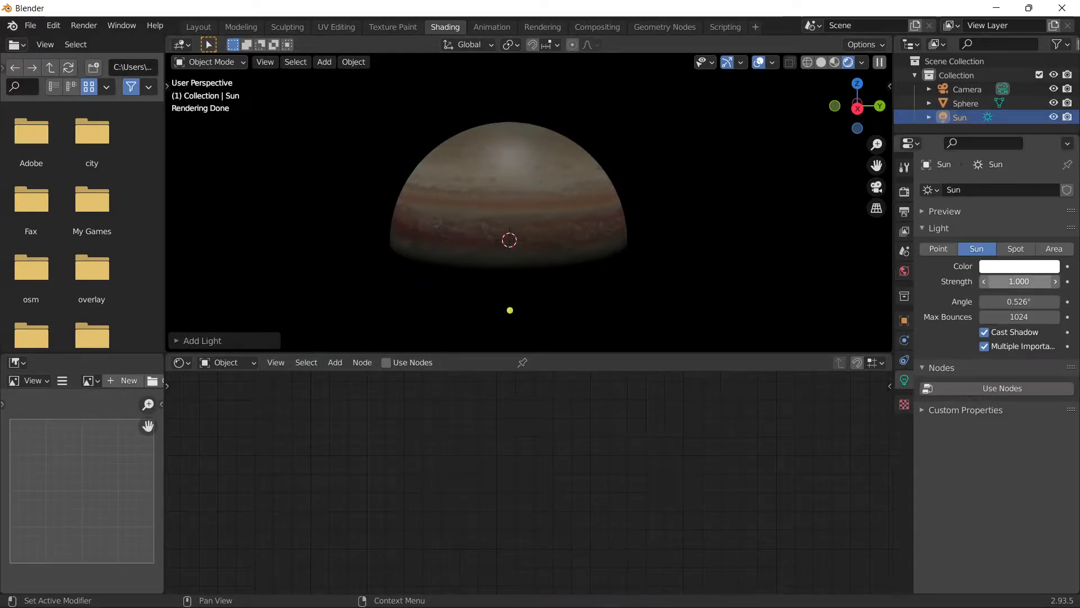
{"action": "left_click", "coordinate": [1019, 281]}
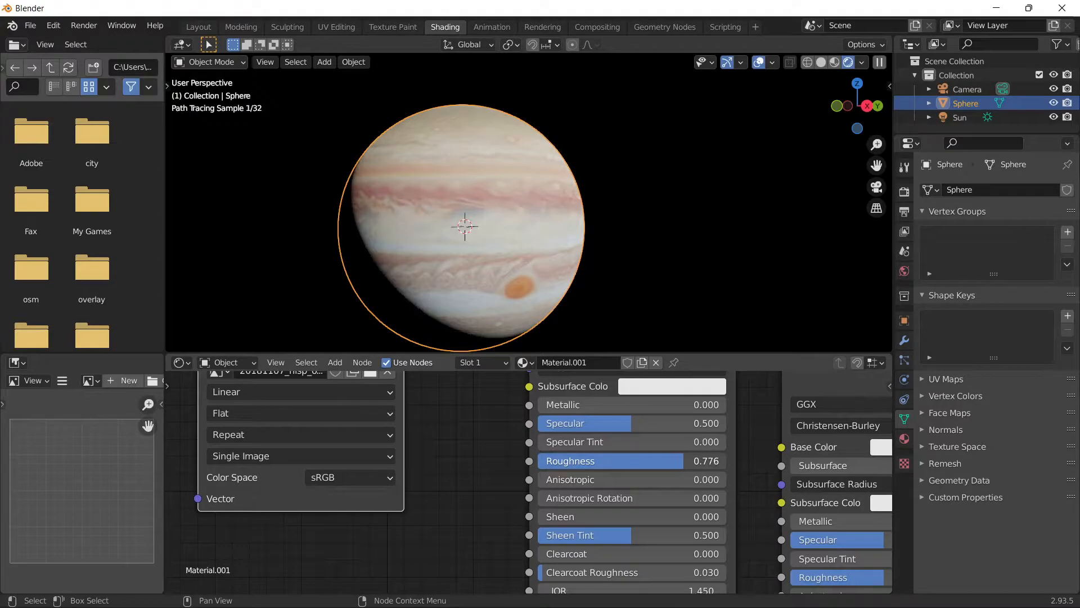
Step: Confirm a slightly enlarged Atmosphere sphere copy and give it a new Material.002
{"action": "left_click_drag", "start_coordinate": [584, 423], "coordinate": [696, 423]}
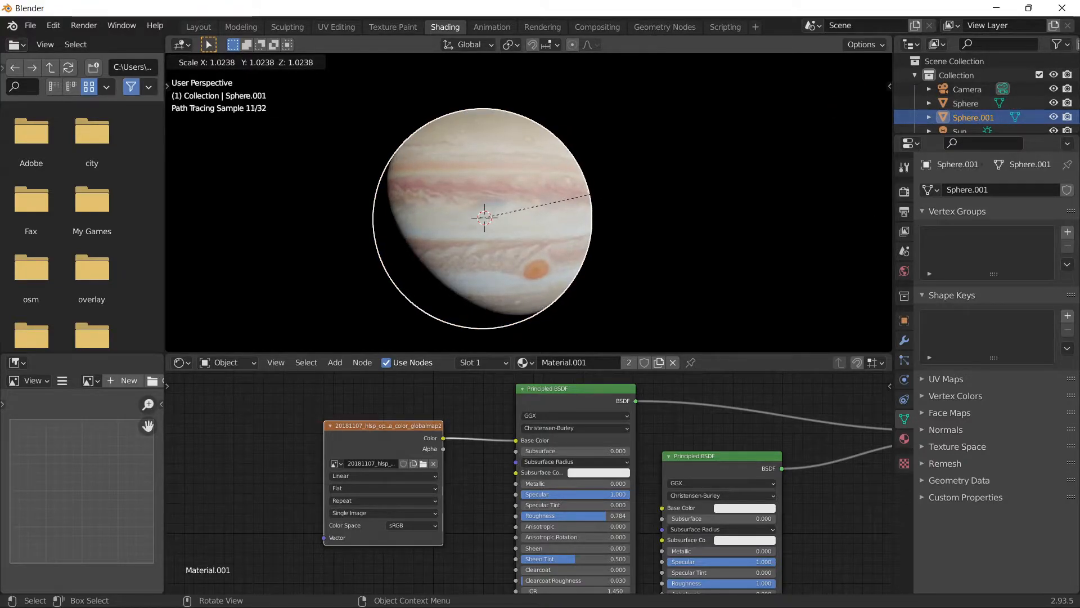
{"action": "left_click", "coordinate": [484, 218]}
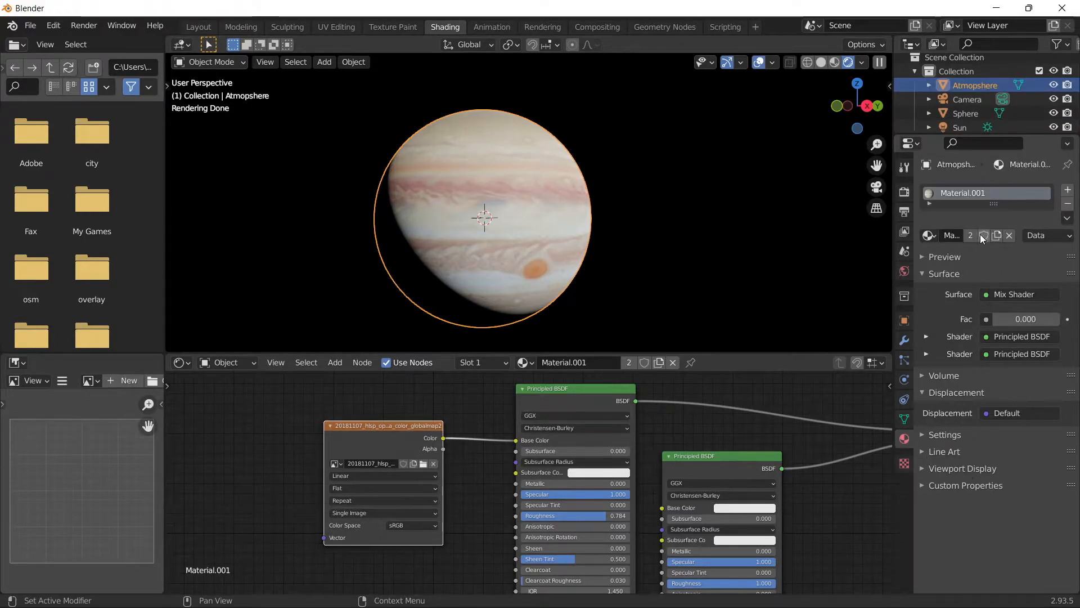
{"action": "left_click", "coordinate": [983, 236]}
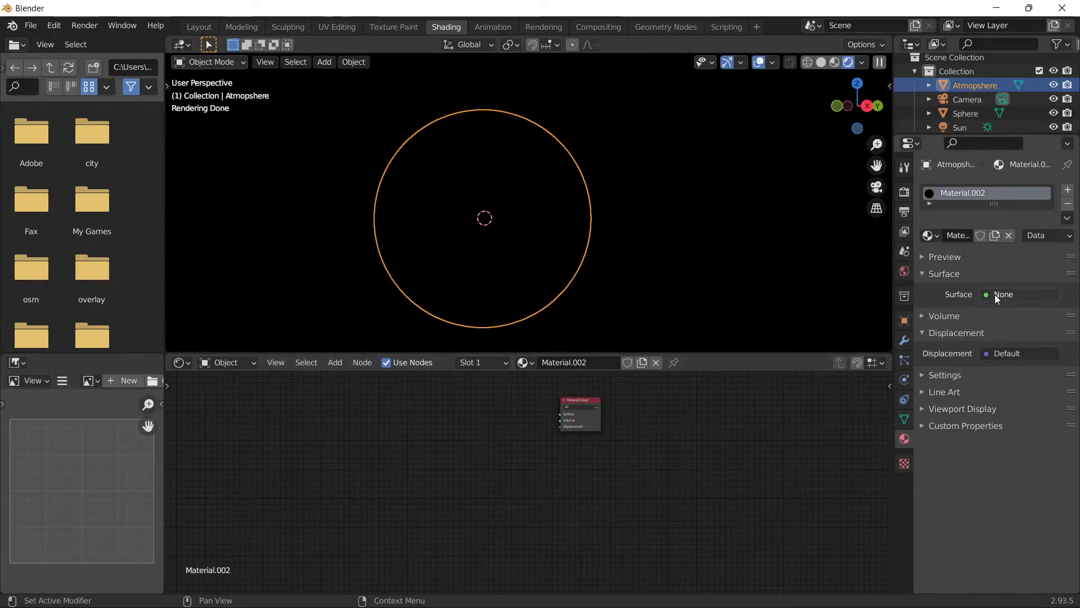
Step: Set the Atmosphere surface to Diffuse BSDF, then add Transparent BSDF and Mix Shader nodes
{"action": "left_click", "coordinate": [1019, 294]}
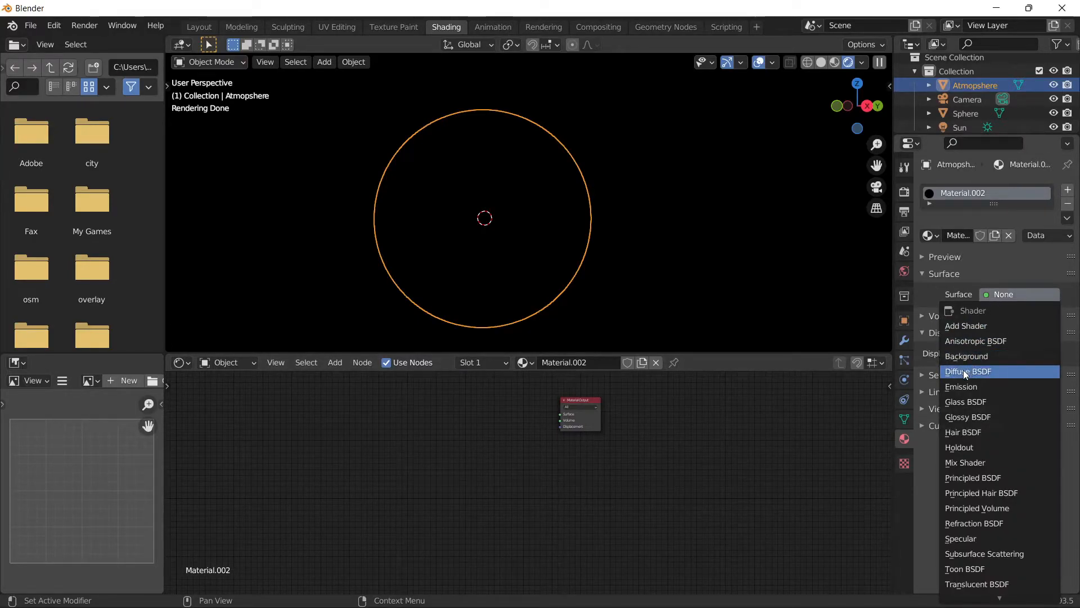
{"action": "left_click", "coordinate": [968, 371]}
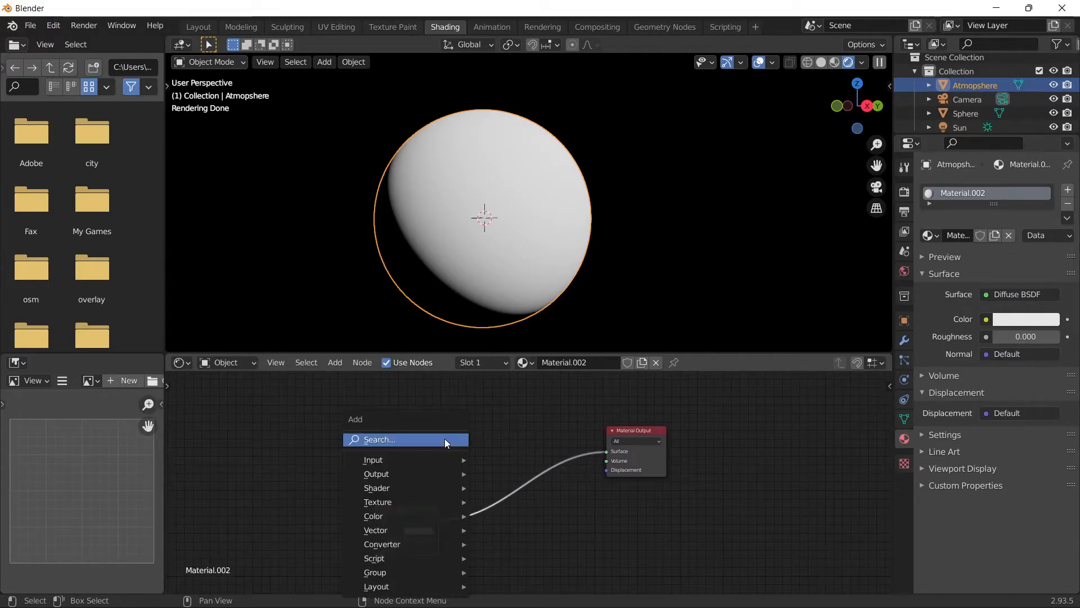
{"action": "type", "text": "trans"}
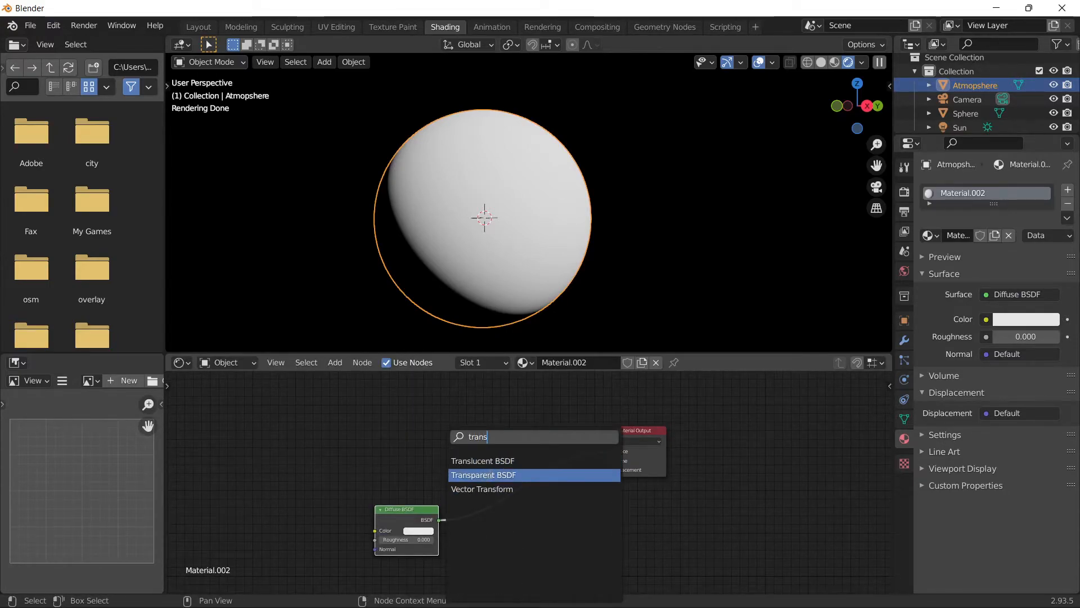
{"action": "left_click", "coordinate": [483, 475]}
{"action": "type", "text": "mix"}
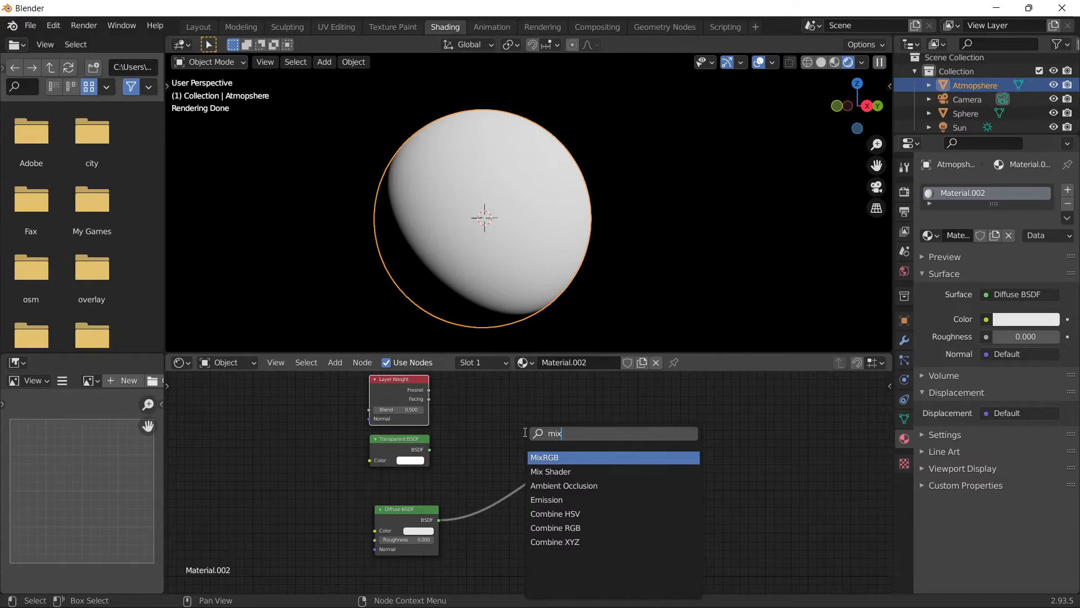
{"action": "left_click", "coordinate": [550, 472]}
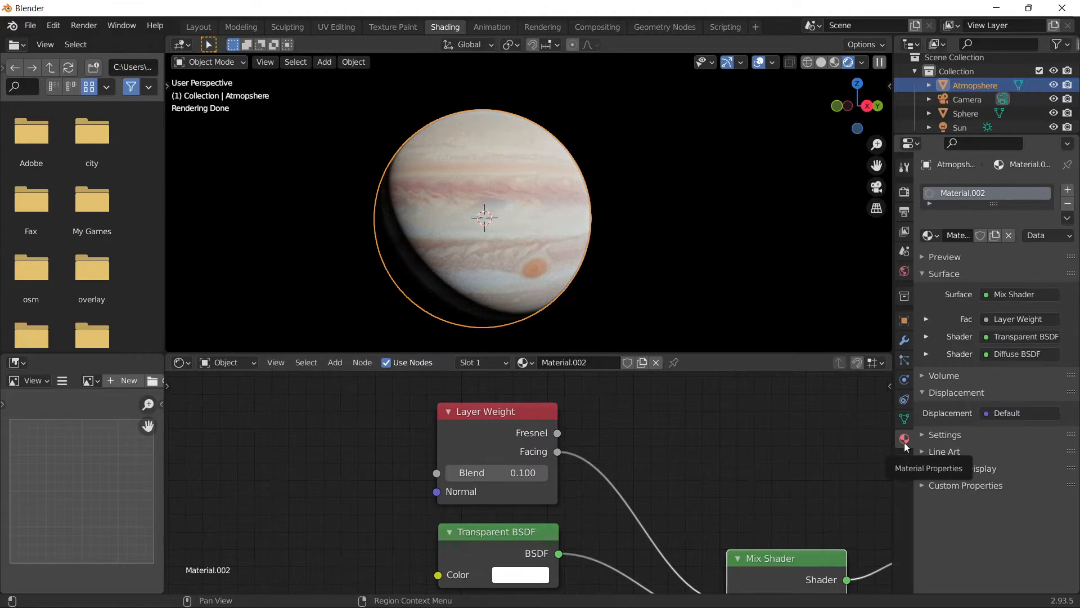
{"action": "mouse_move", "coordinate": [941, 458]}
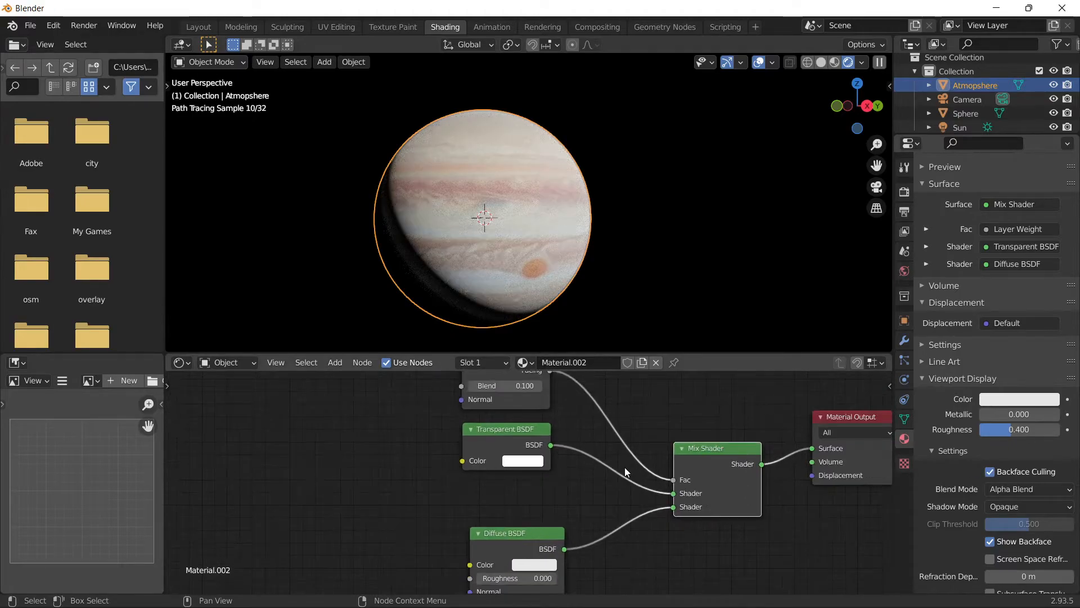
Step: Raise the Layer Weight Blend to 0.200 and tint the Atmosphere's diffuse colour pale blue
{"action": "left_click", "coordinate": [523, 564]}
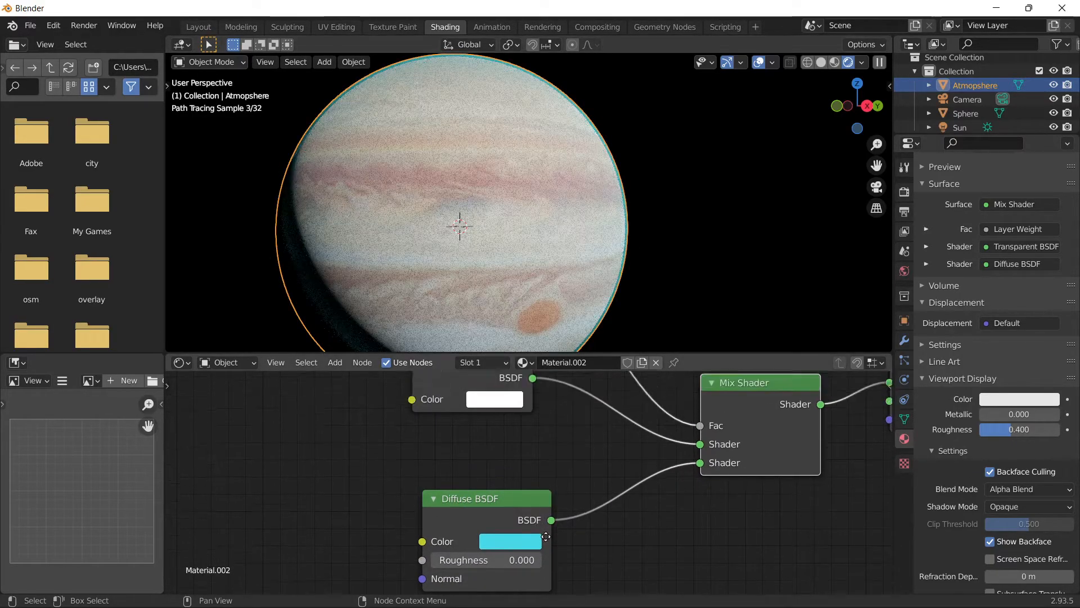
{"action": "left_click", "coordinate": [494, 399]}
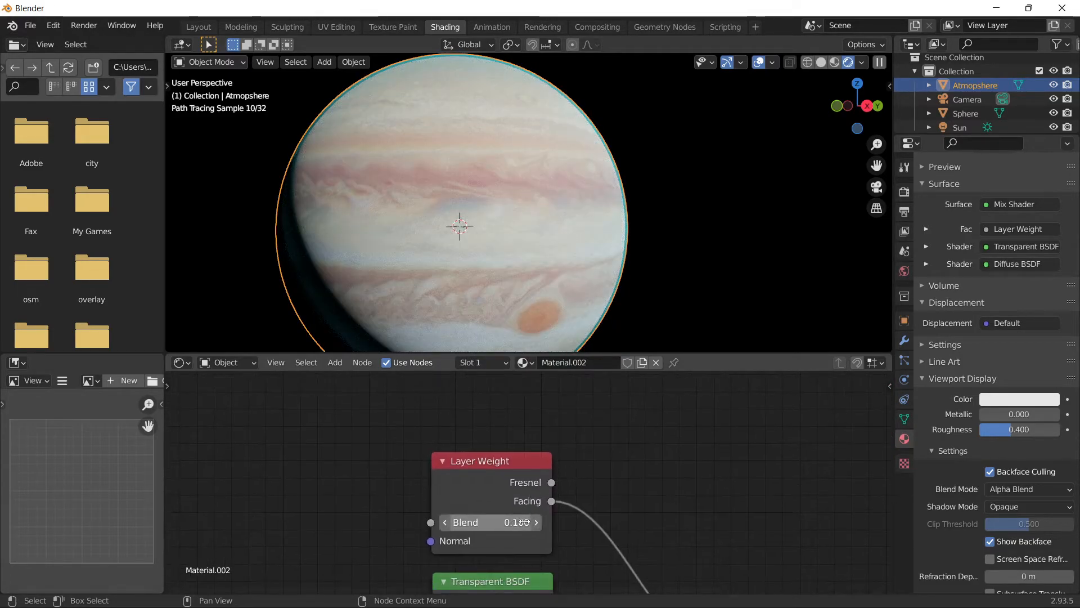
{"action": "left_click_drag", "start_coordinate": [513, 522], "coordinate": [524, 522]}
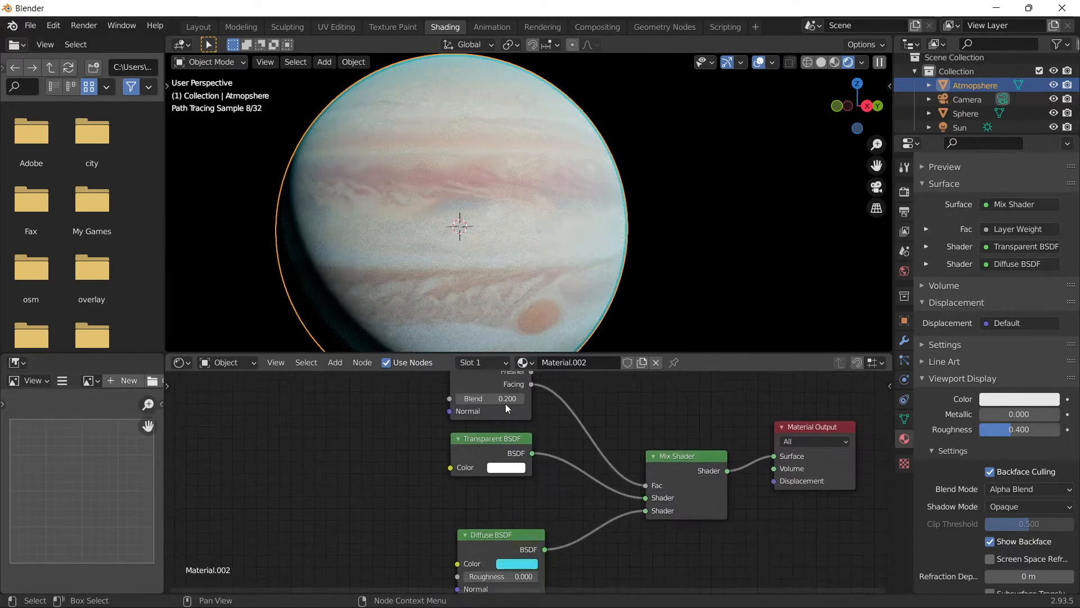
{"action": "left_click", "coordinate": [516, 563]}
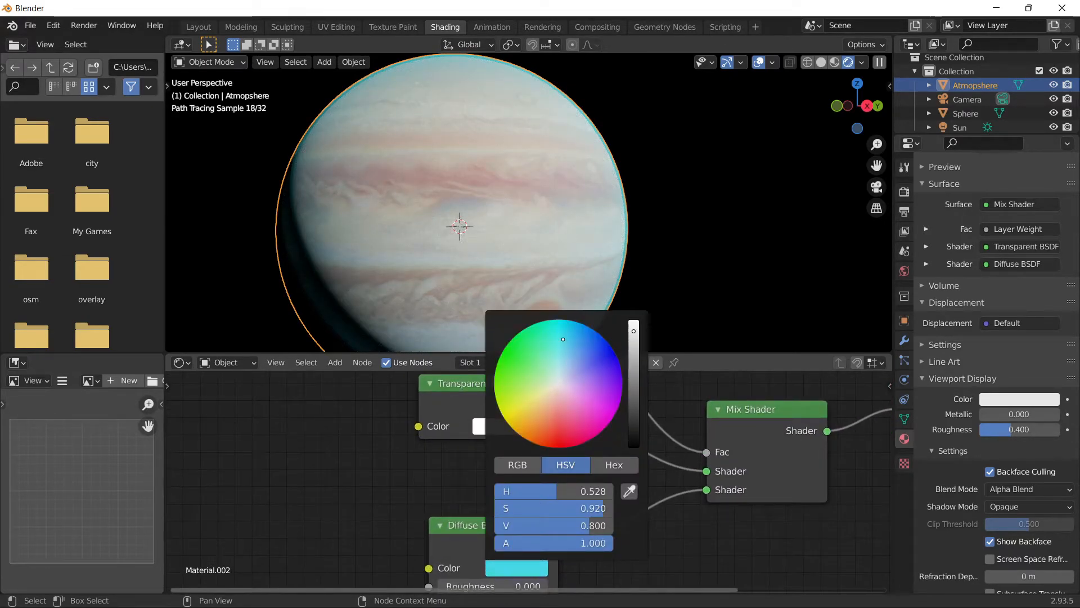
{"action": "left_click_drag", "start_coordinate": [563, 338], "coordinate": [565, 363]}
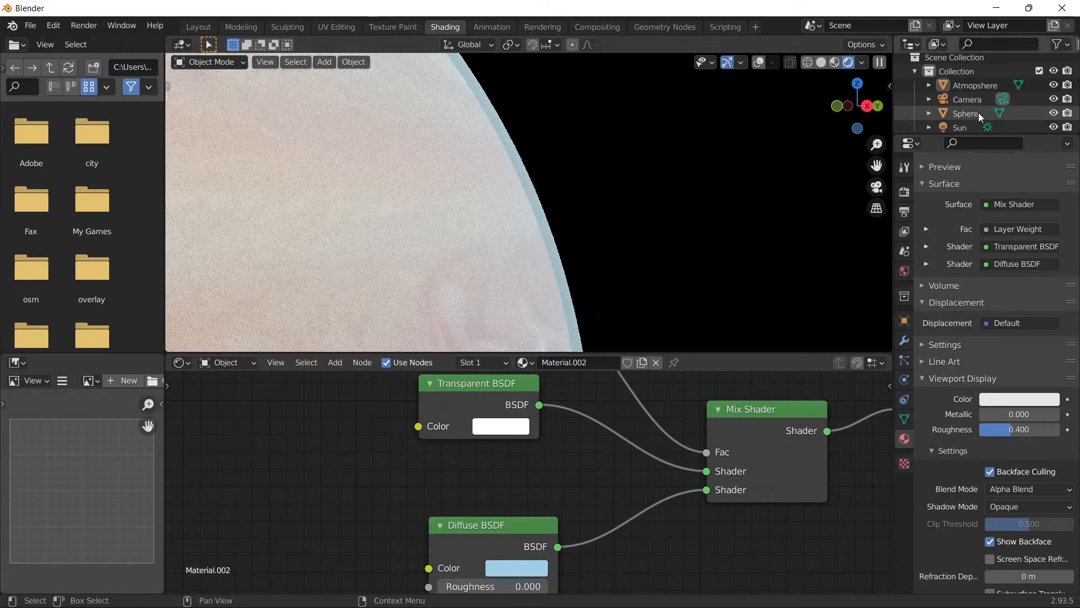
{"action": "left_click", "coordinate": [976, 85]}
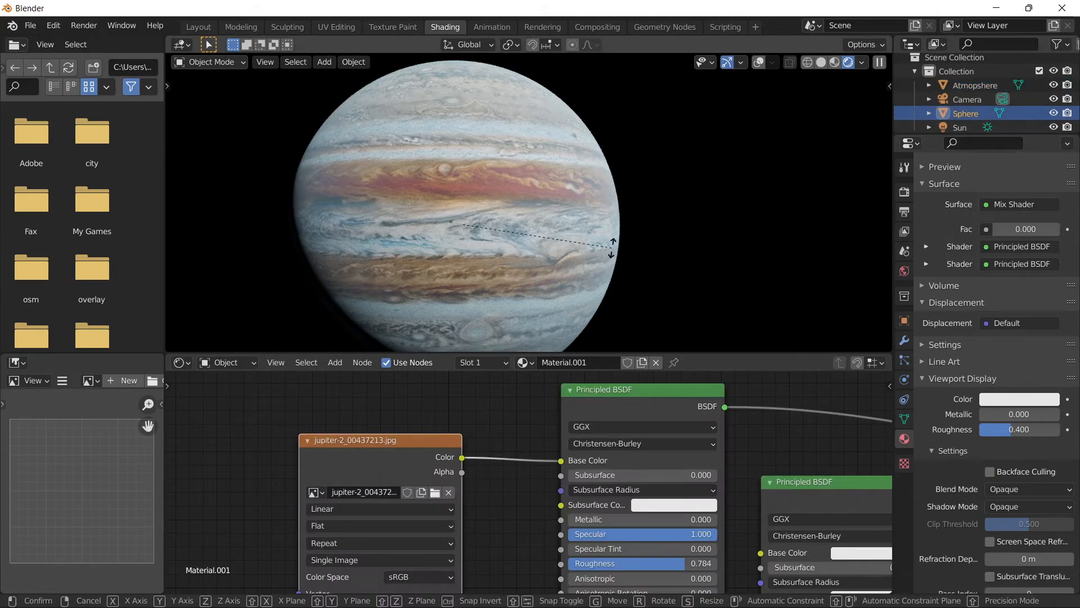
Step: Rotate the planet and turn the Sun so Jupiter's left side falls into shadow
{"action": "left_click", "coordinate": [961, 127]}
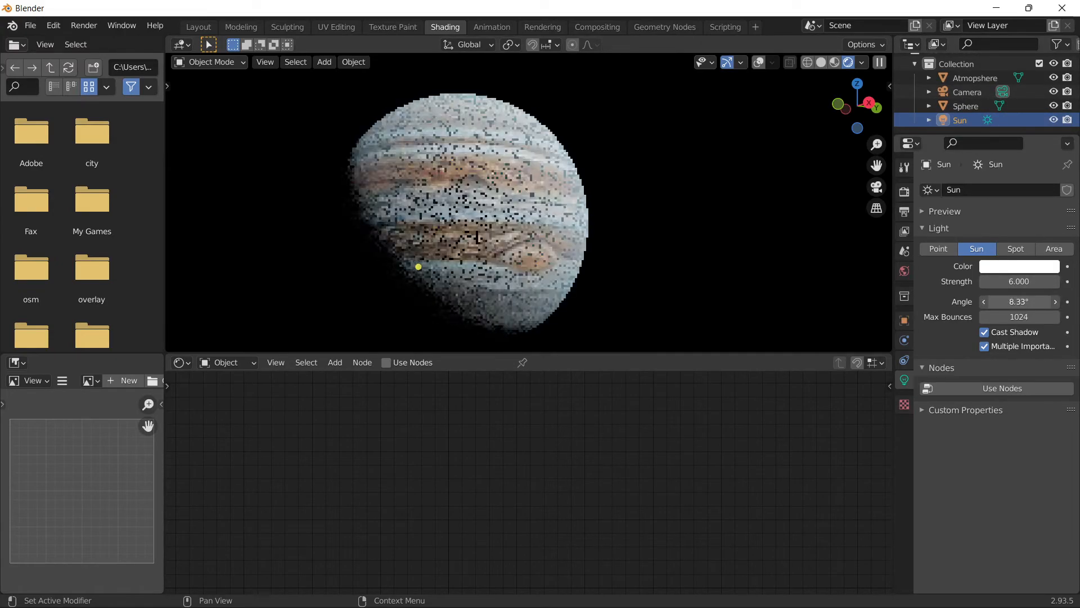
{"action": "left_click_drag", "start_coordinate": [1018, 301], "coordinate": [1040, 301]}
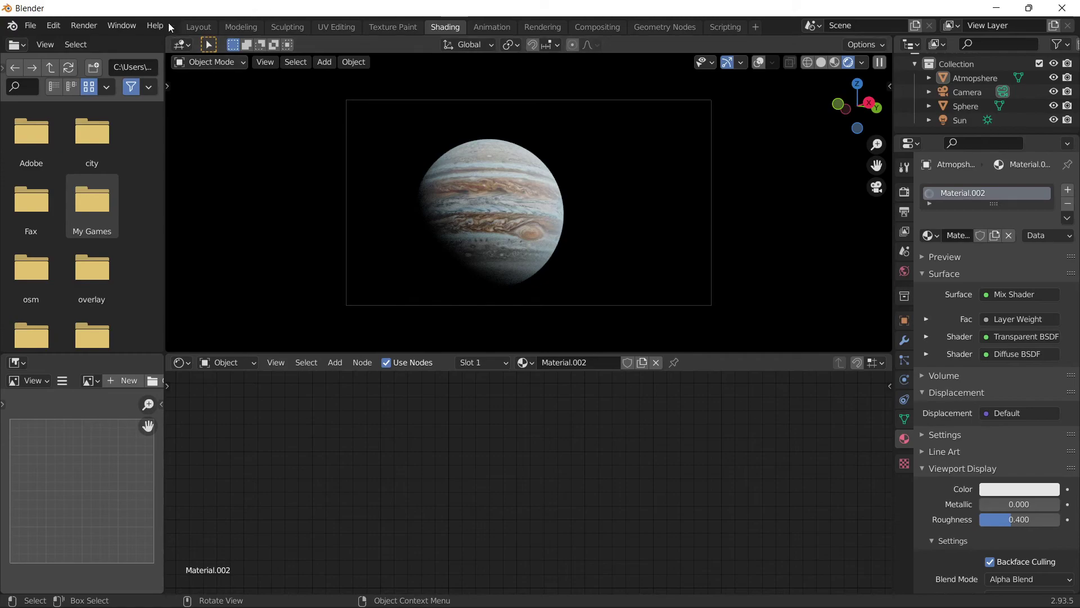
Step: Render a still image of Jupiter from the camera via Render Image
{"action": "left_click", "coordinate": [84, 26]}
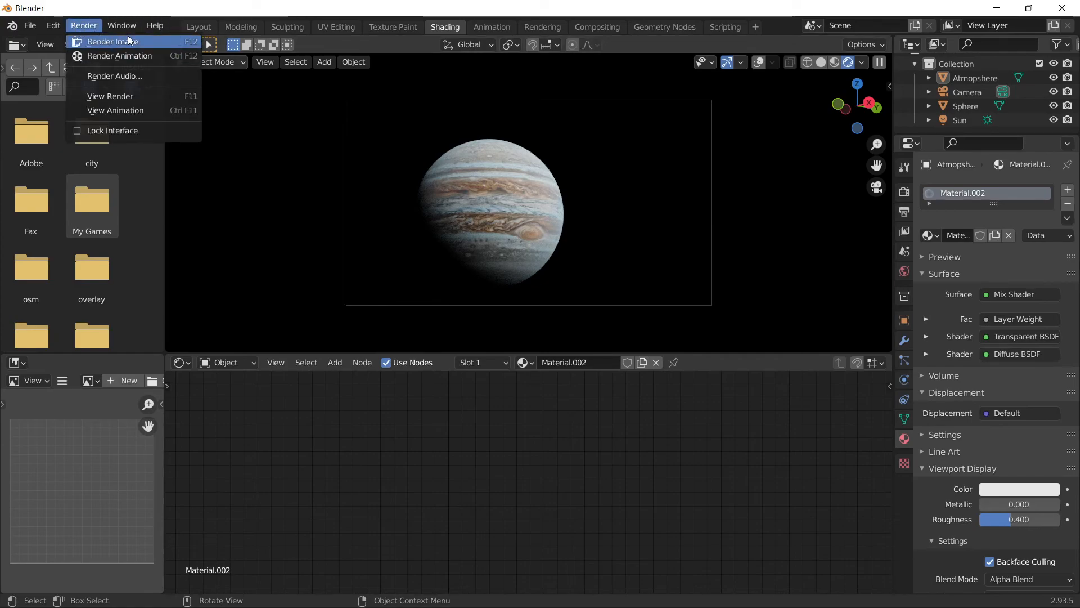
{"action": "left_click", "coordinate": [110, 41]}
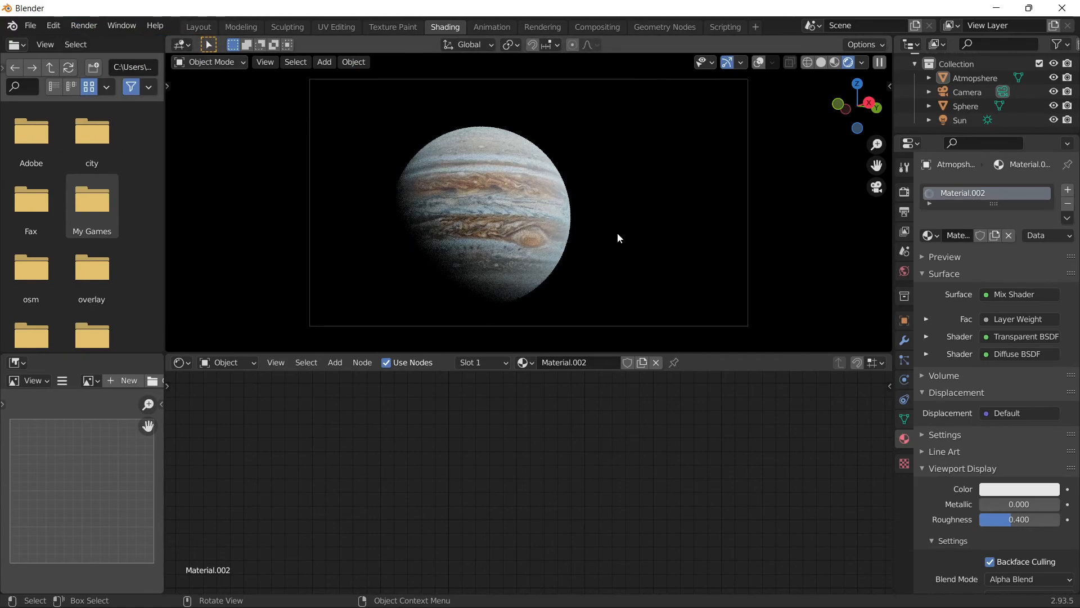